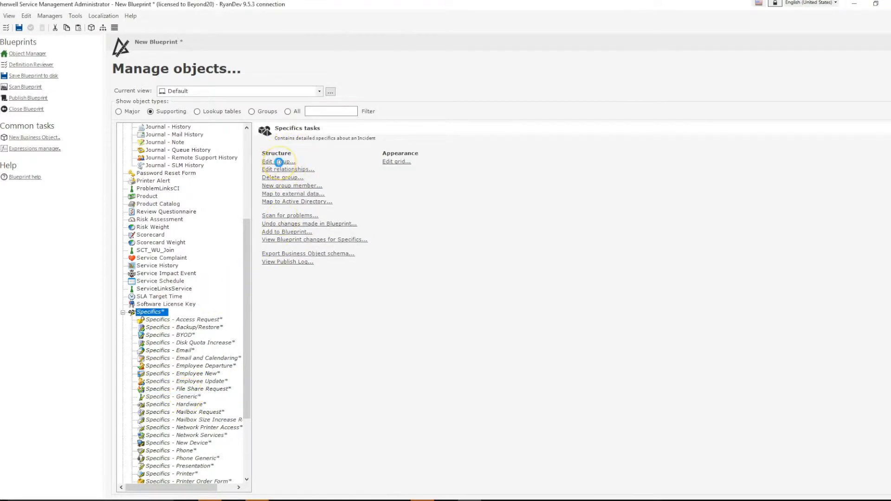
Open the Specifics group for editing, showing the Generic member's field list.
left_click(278, 161)
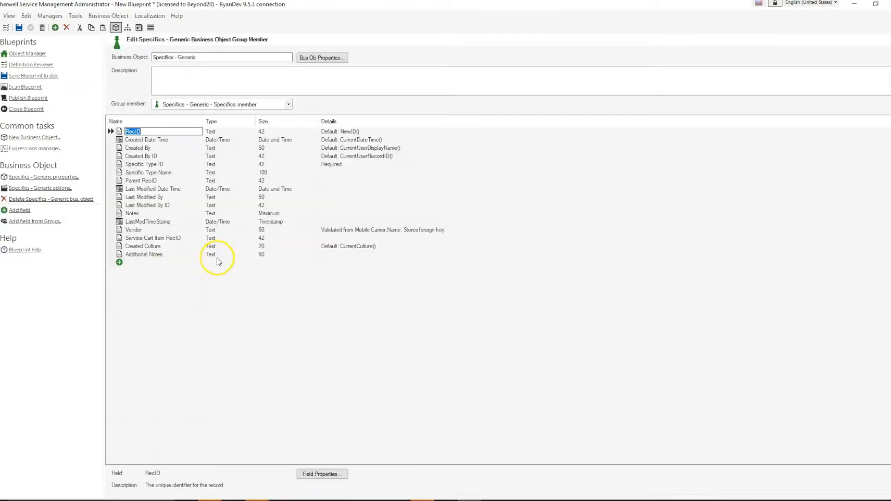
mouse_move(274, 260)
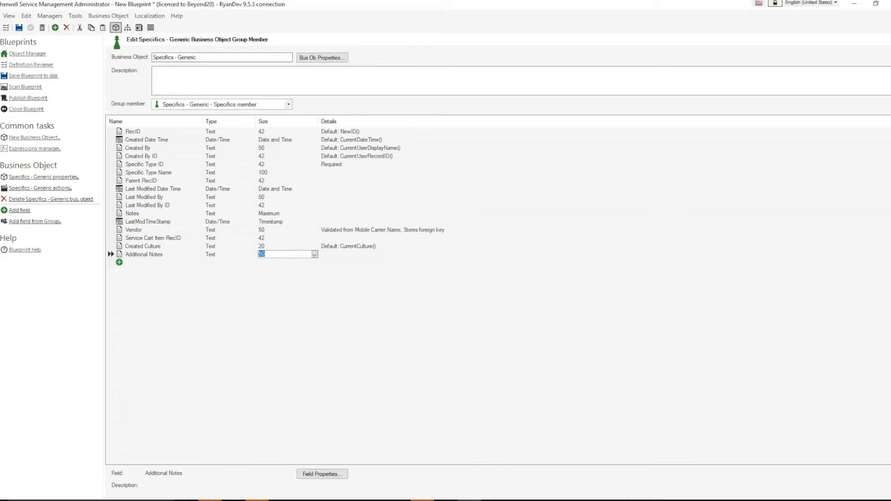
Set Additional Notes size to 100, push it to all group members, and reopen the Specifics group leader.
type("100")
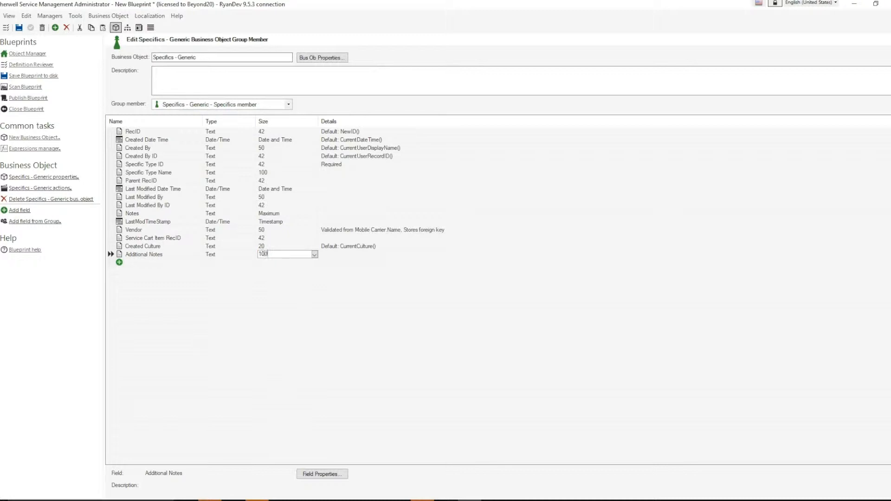
right_click(162, 250)
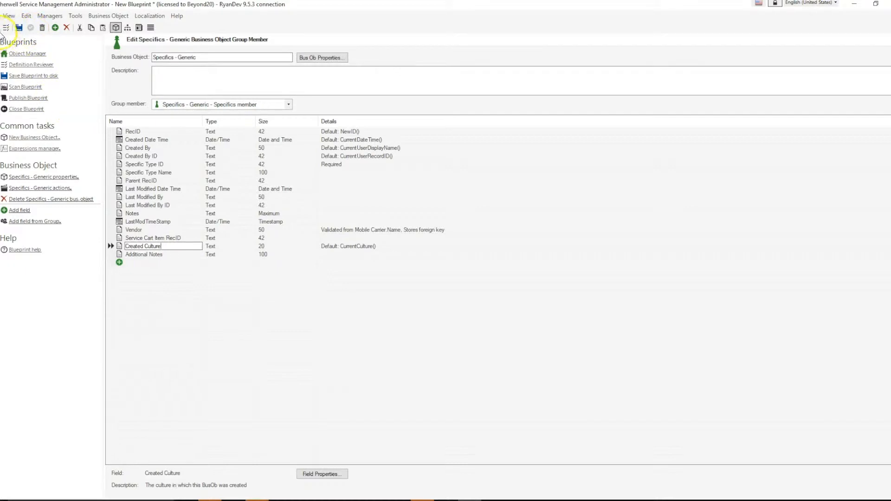
left_click(27, 53)
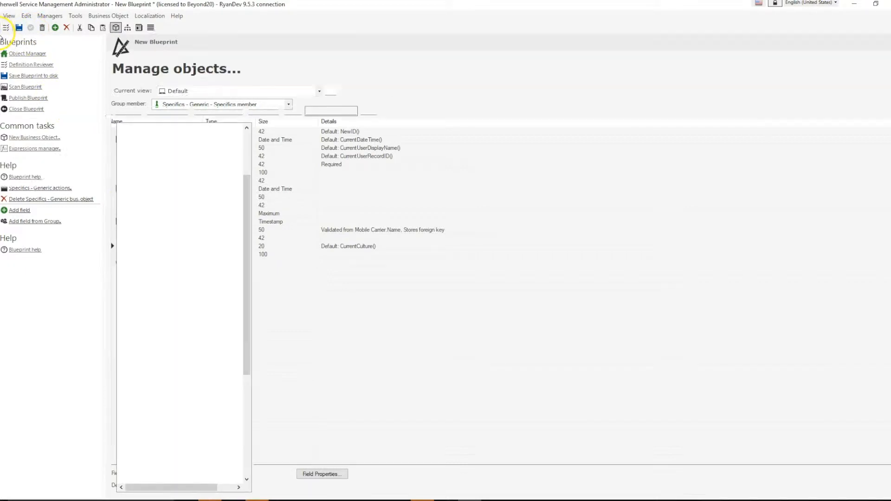
left_click(27, 54)
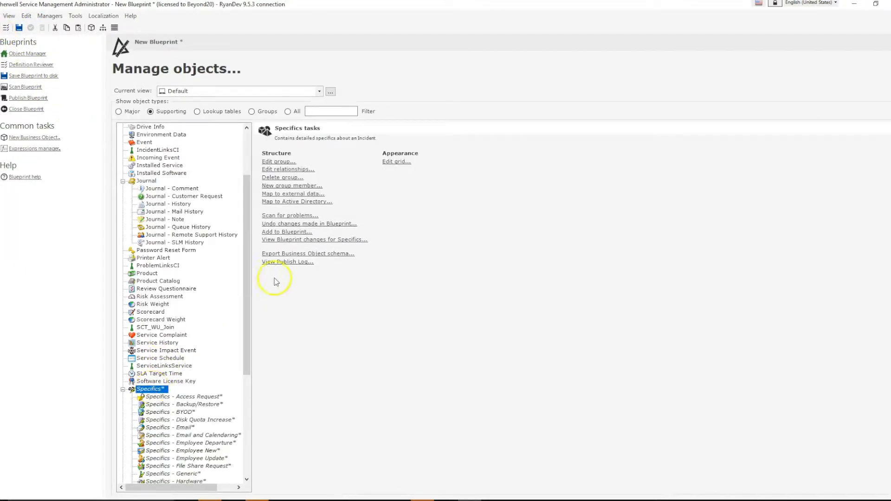
mouse_move(278, 160)
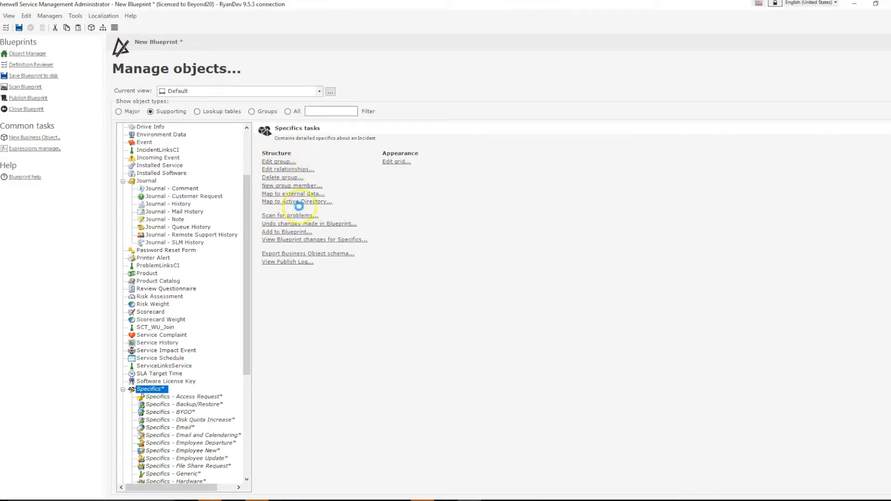
left_click(277, 162)
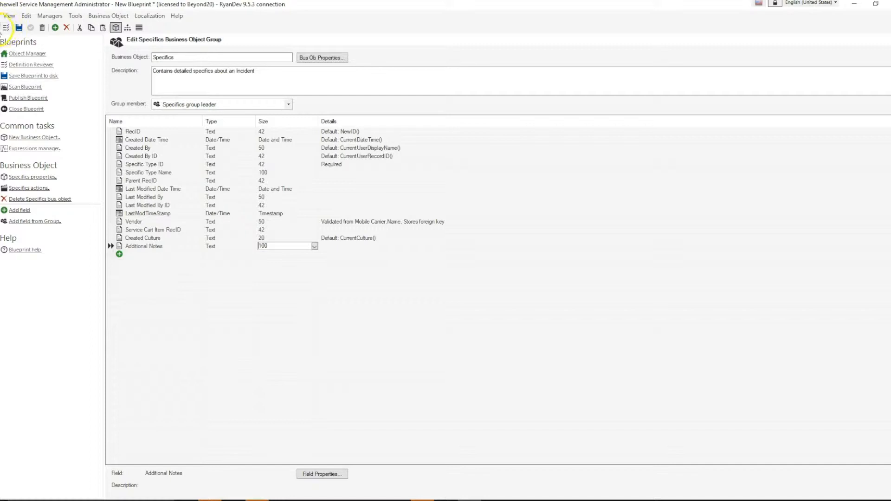
On the Access Request member, enable Validate from list for the Additional Notes field.
left_click(27, 53)
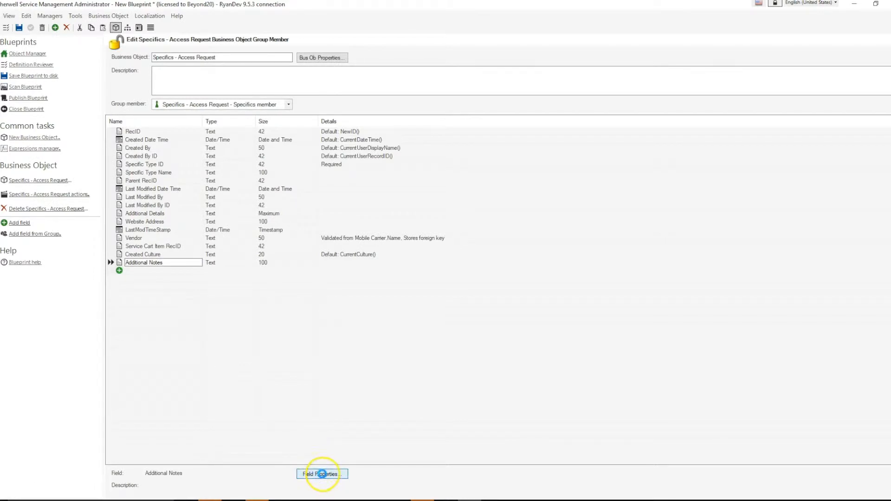
left_click(323, 475)
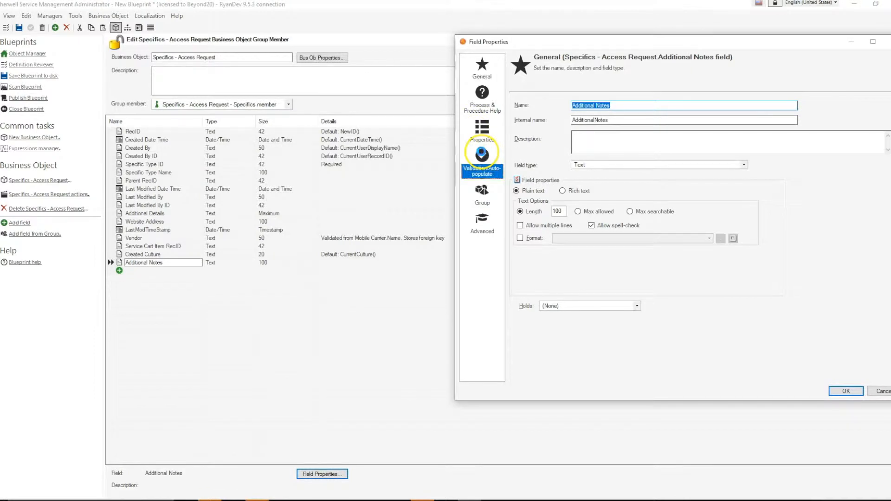
left_click(482, 162)
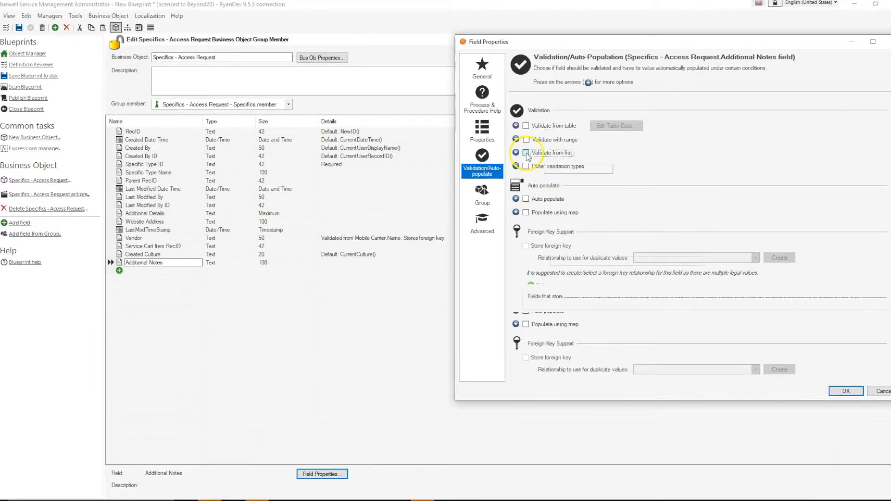
left_click(526, 153)
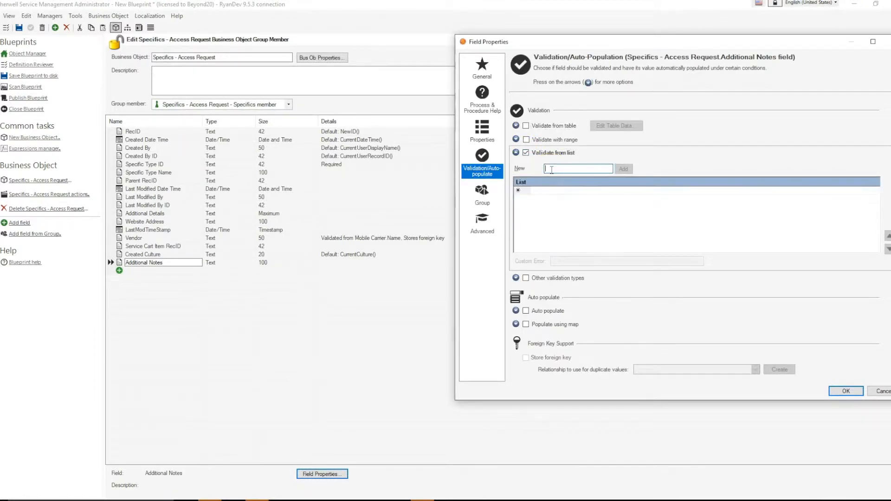
Add A and B as allowed values, confirm, and move to the Backup/Restore member.
type("A")
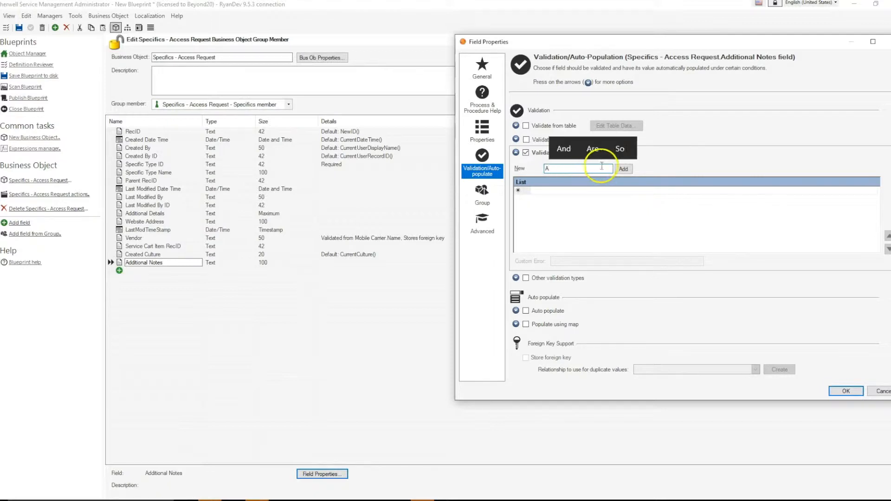
left_click(623, 169)
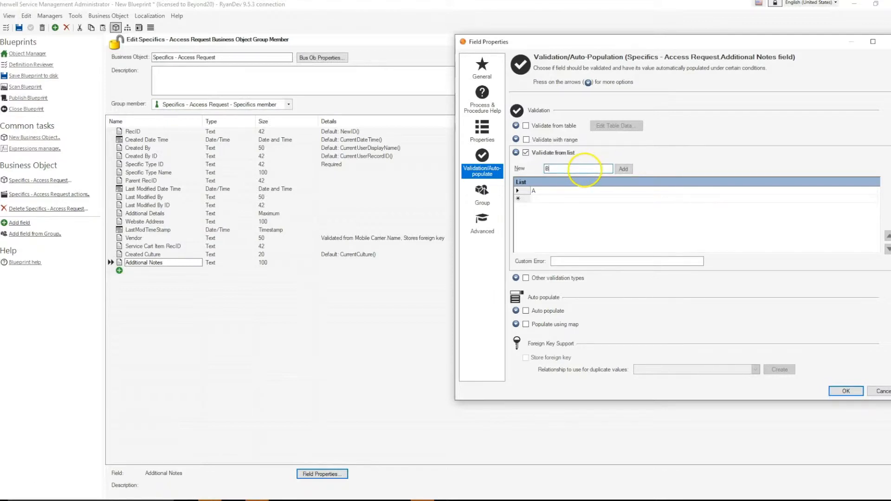
left_click(845, 391)
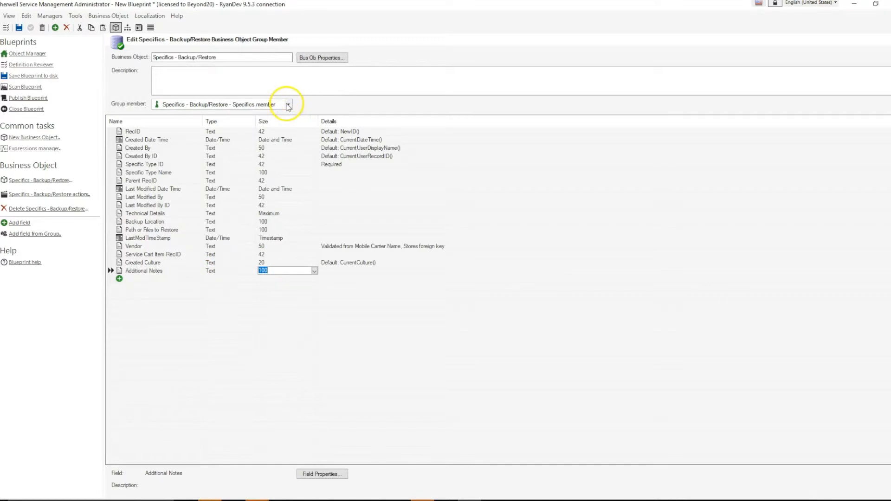
Inspect the Backup/Restore member's Additional Notes validation settings, which remain unvalidated.
left_click(287, 104)
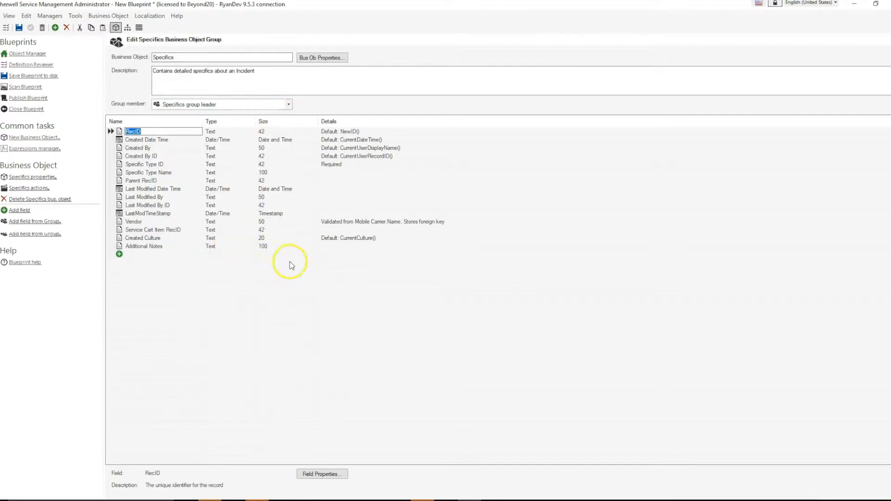
mouse_move(287, 110)
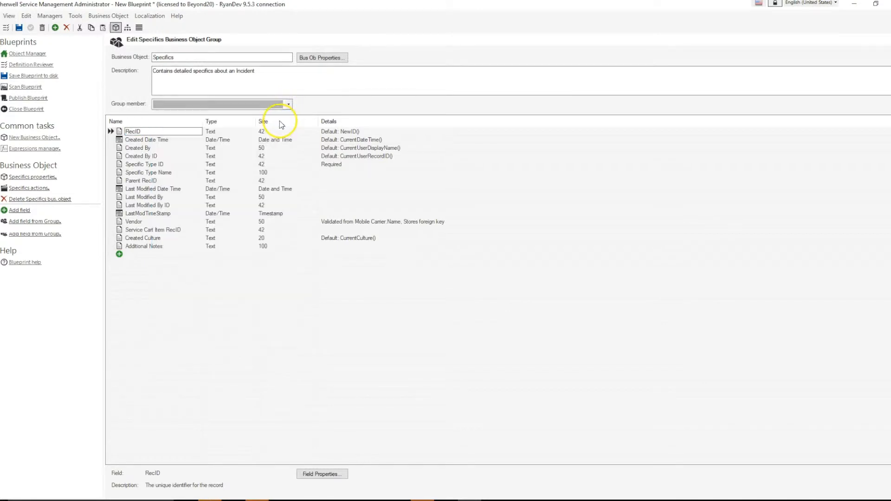
left_click(287, 103)
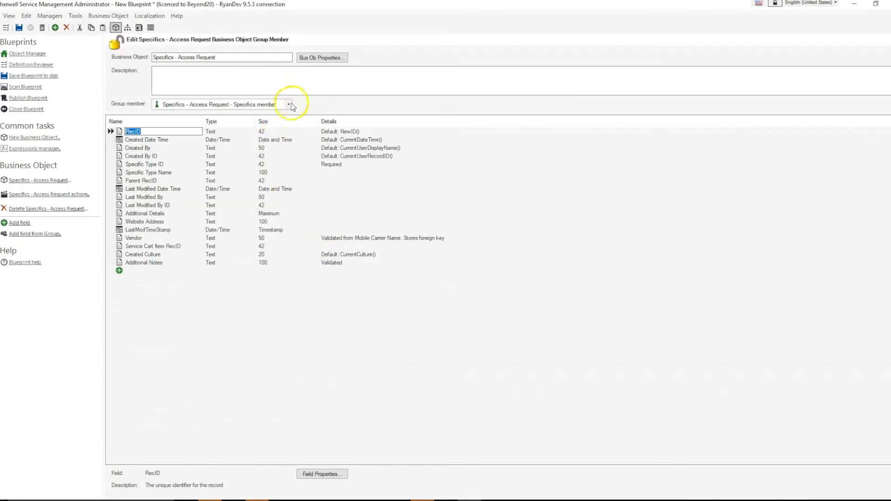
left_click(288, 104)
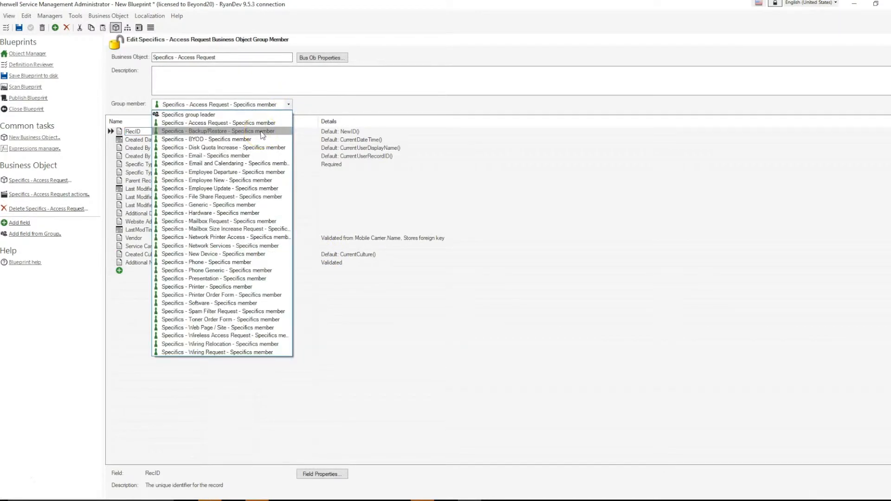
left_click(219, 131)
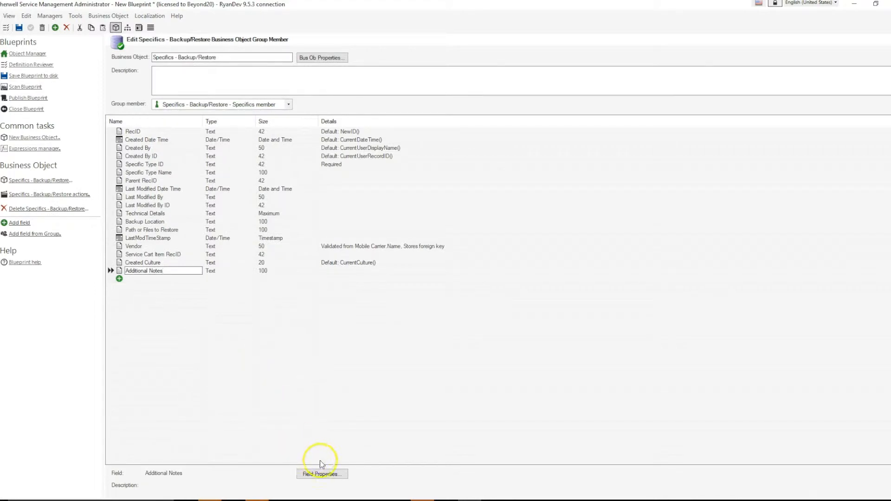
left_click(322, 474)
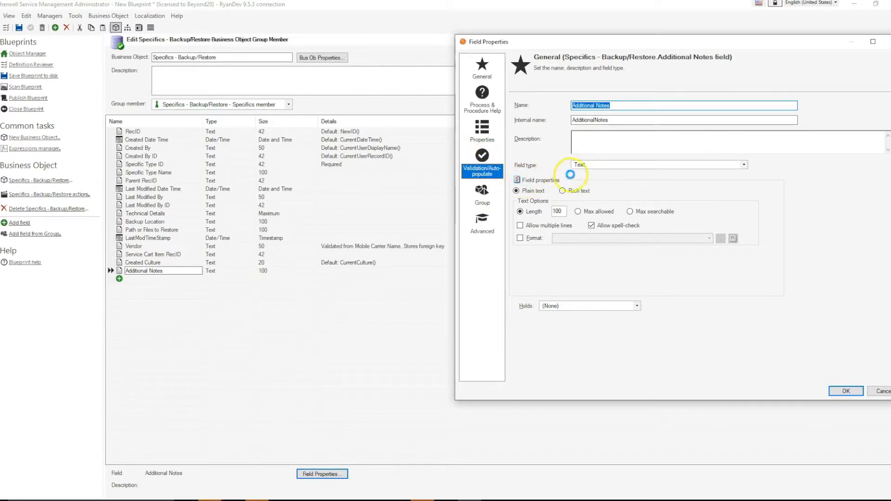
left_click(482, 168)
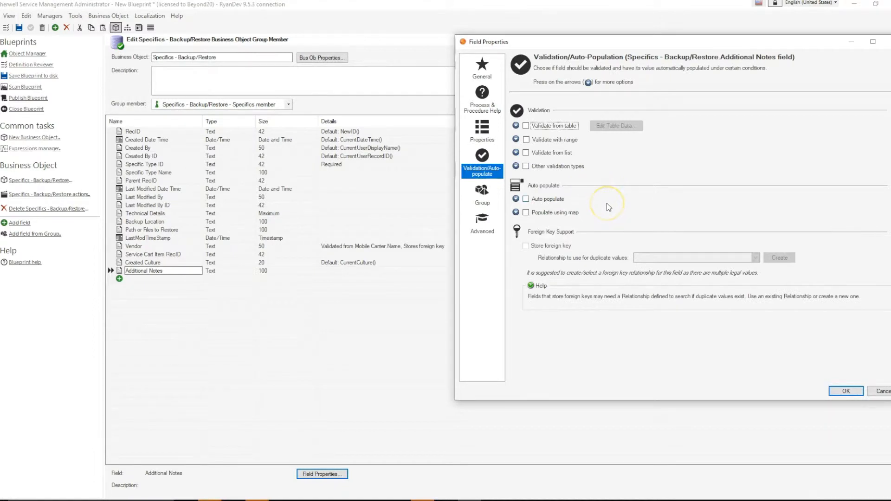
mouse_move(608, 207)
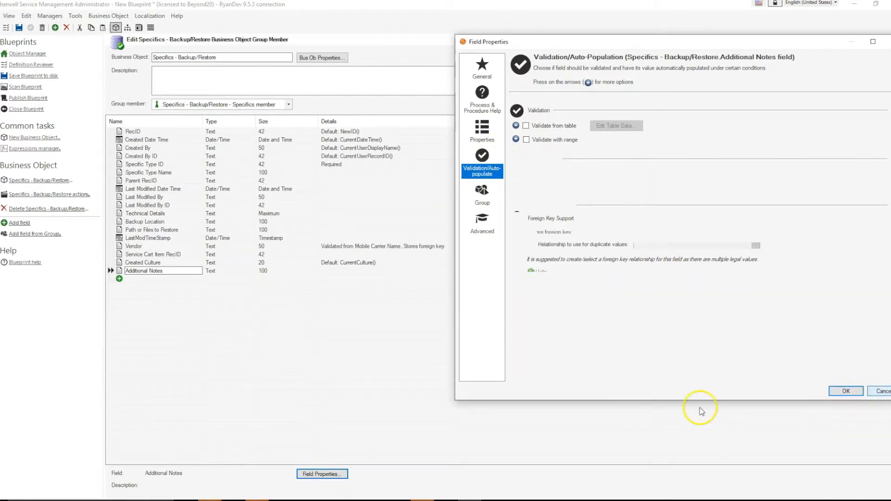
Return to the Access Request member and select its validated Additional Notes field.
left_click(845, 391)
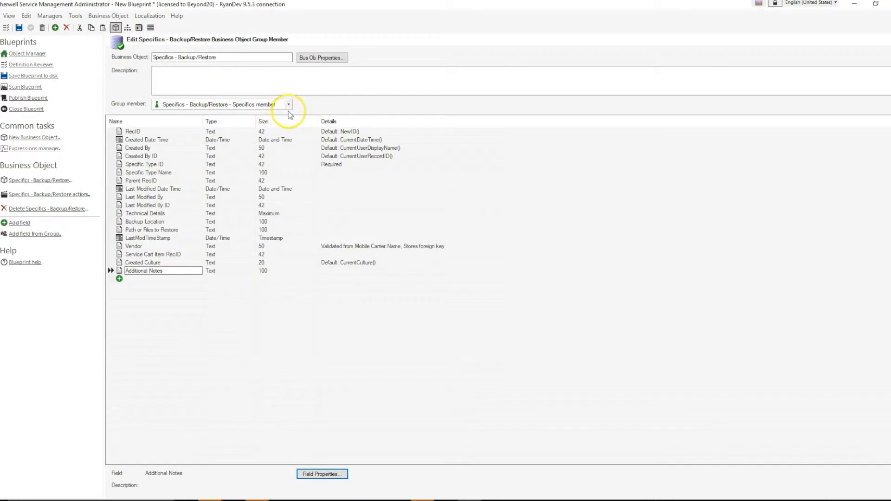
left_click(288, 104)
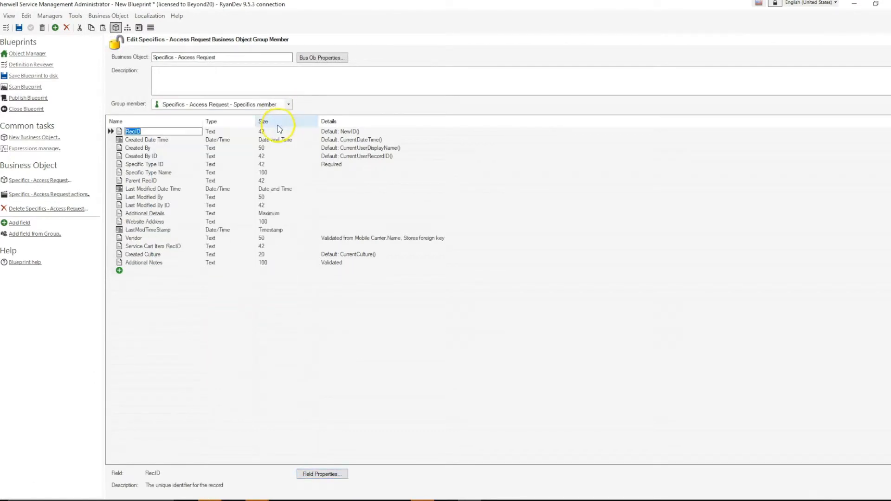
left_click(143, 262)
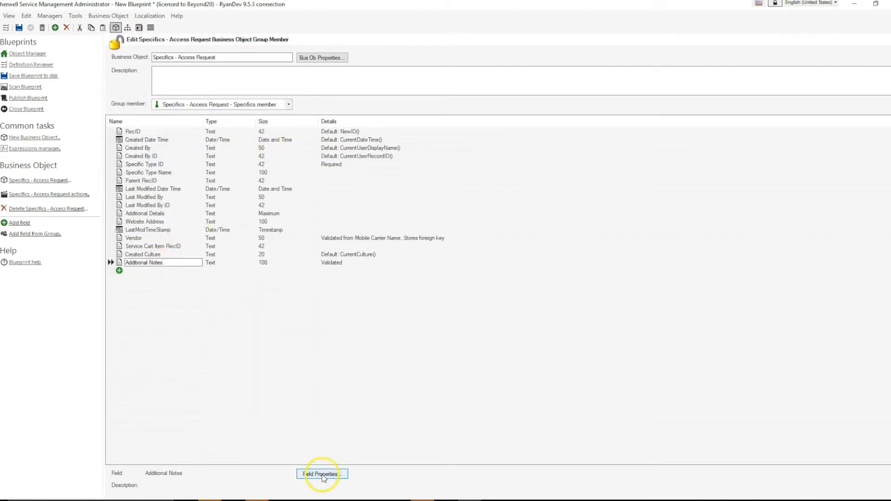
Set the Access Request Additional Notes field to apply to just this group member.
left_click(322, 474)
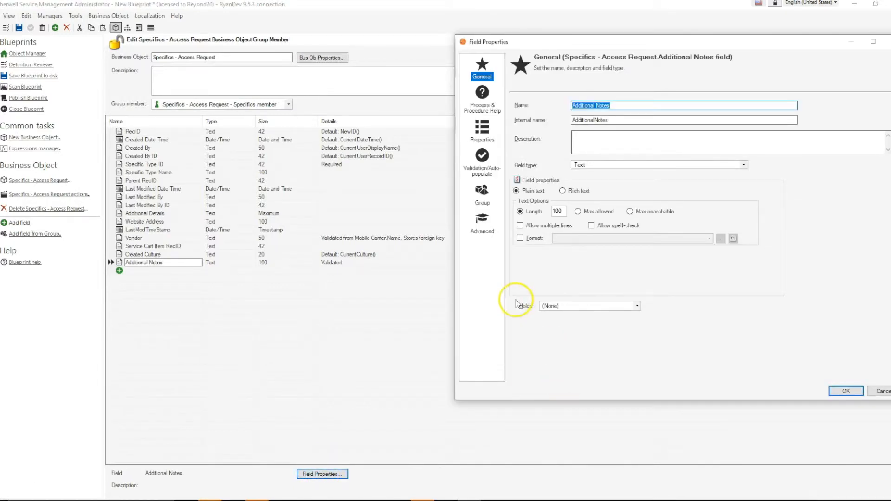
mouse_move(300, 301)
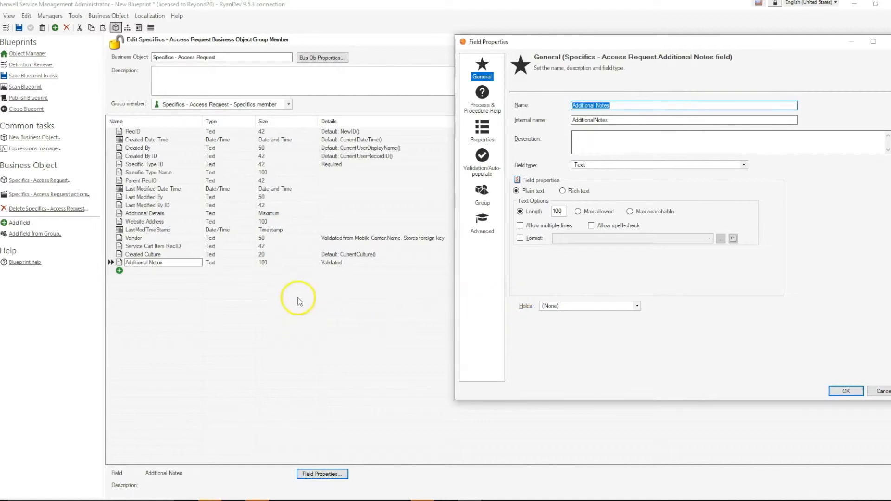
mouse_move(331, 272)
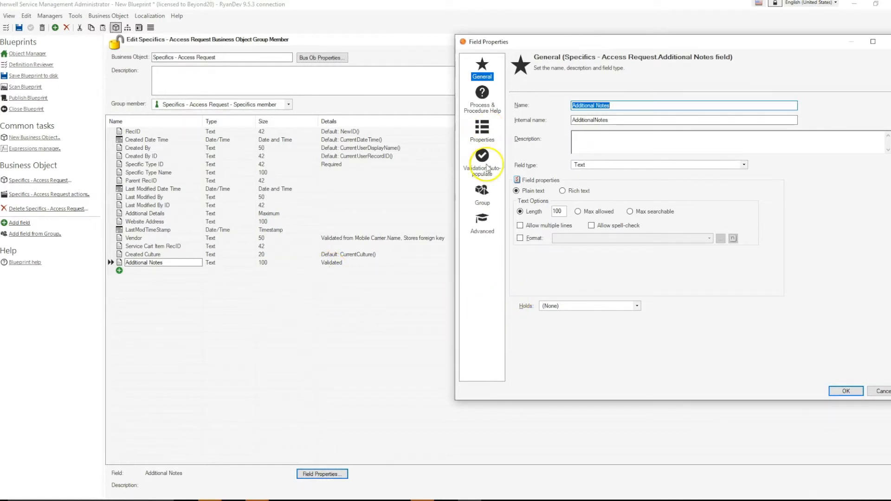
left_click(481, 201)
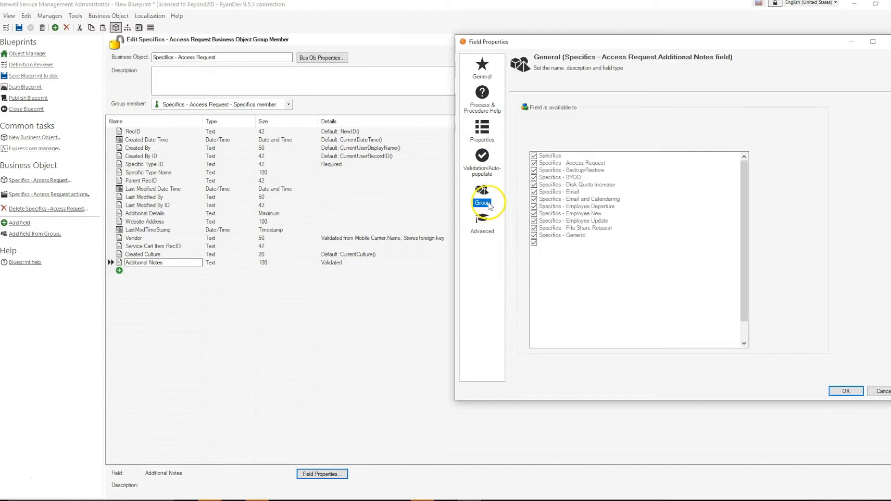
left_click(482, 204)
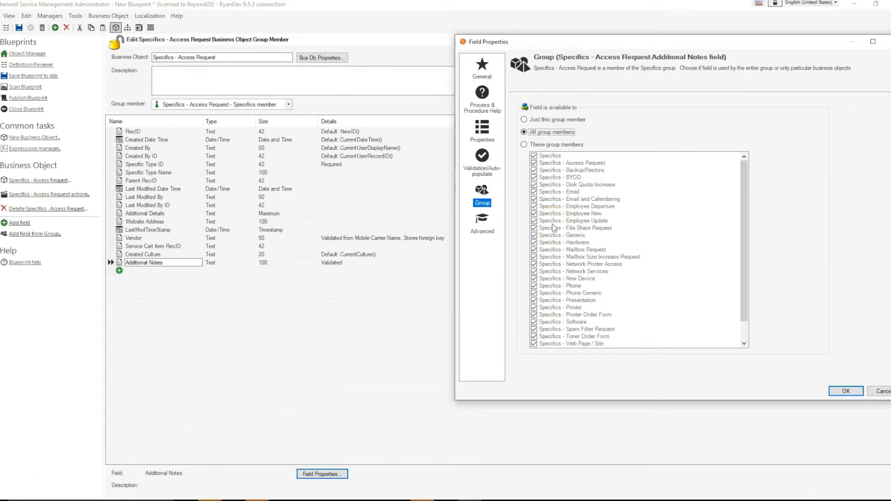
left_click(524, 120)
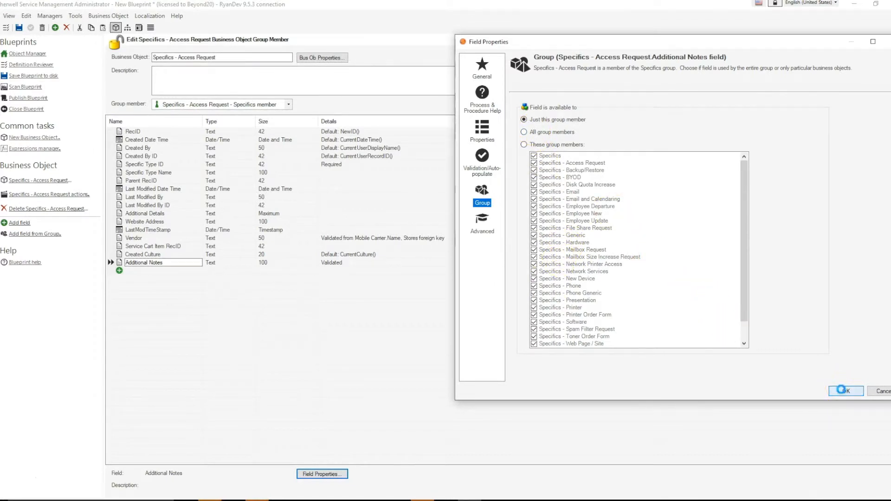
left_click(846, 391)
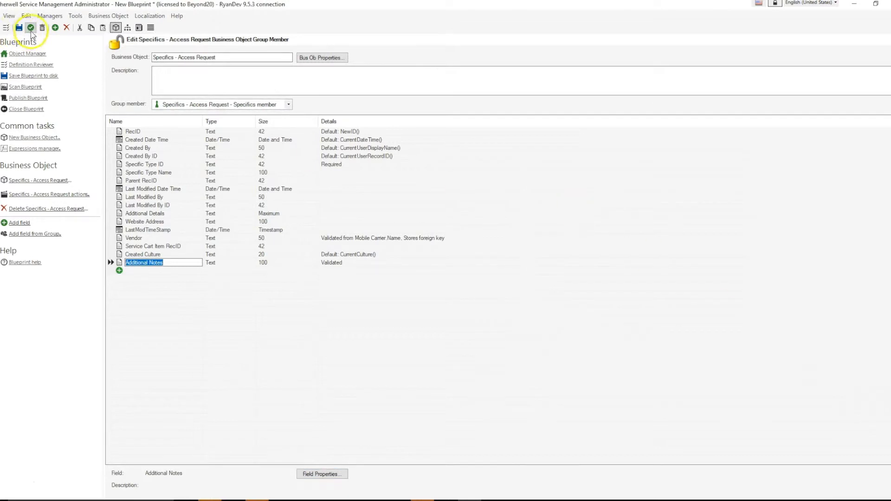
mouse_move(216, 338)
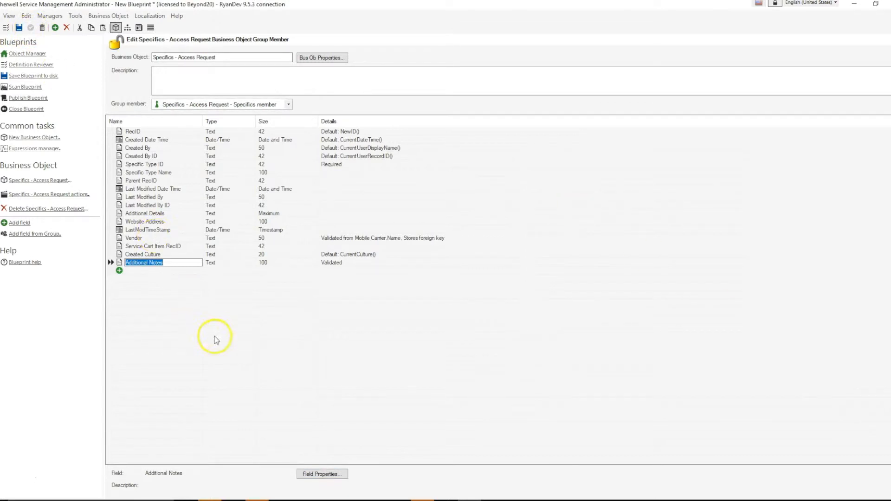
Set the Access Request Additional Notes field back to all group members.
left_click(322, 474)
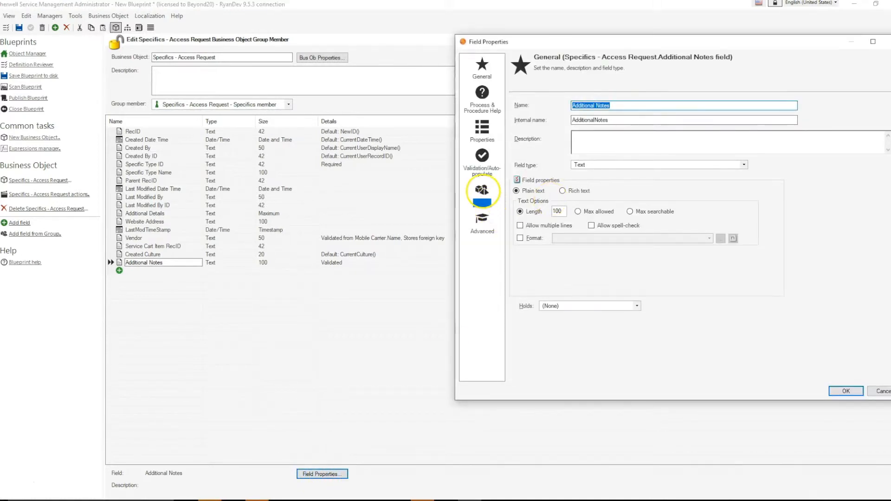
left_click(482, 191)
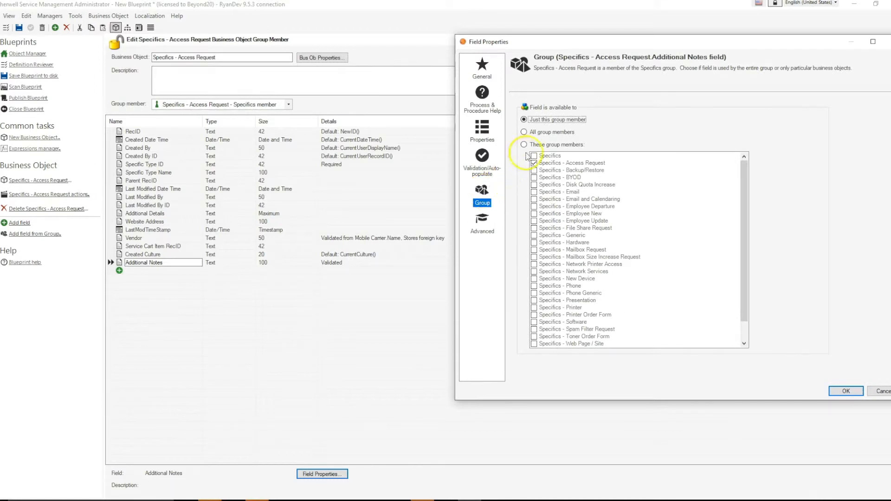
left_click(524, 132)
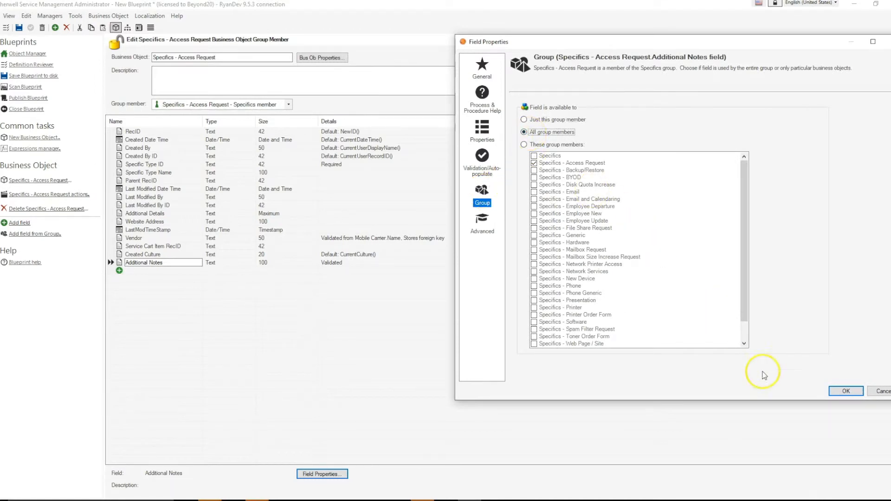
left_click(845, 391)
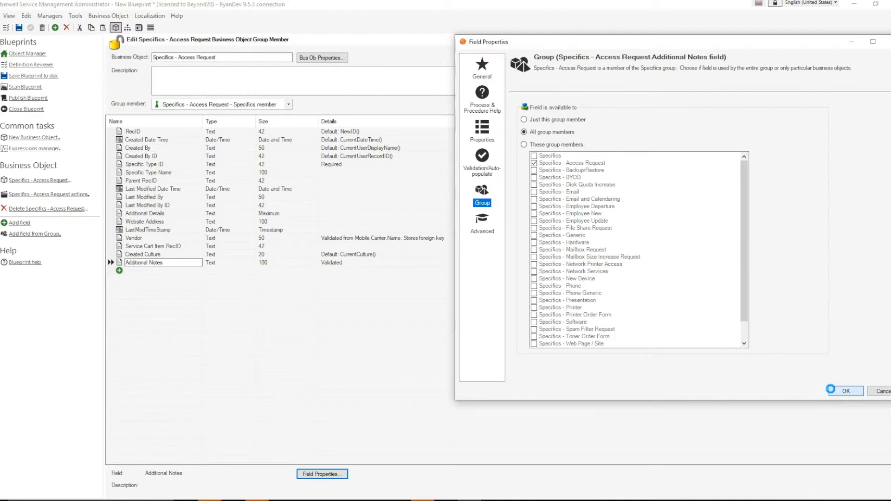
left_click(845, 391)
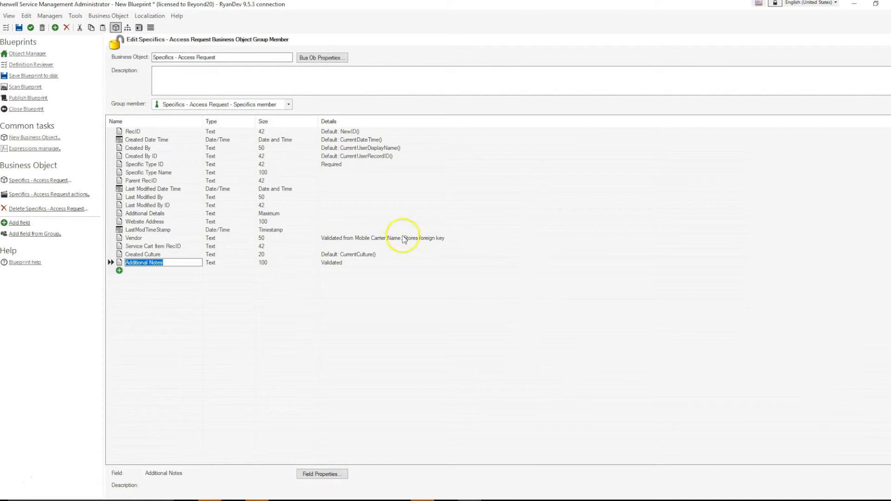
mouse_move(269, 133)
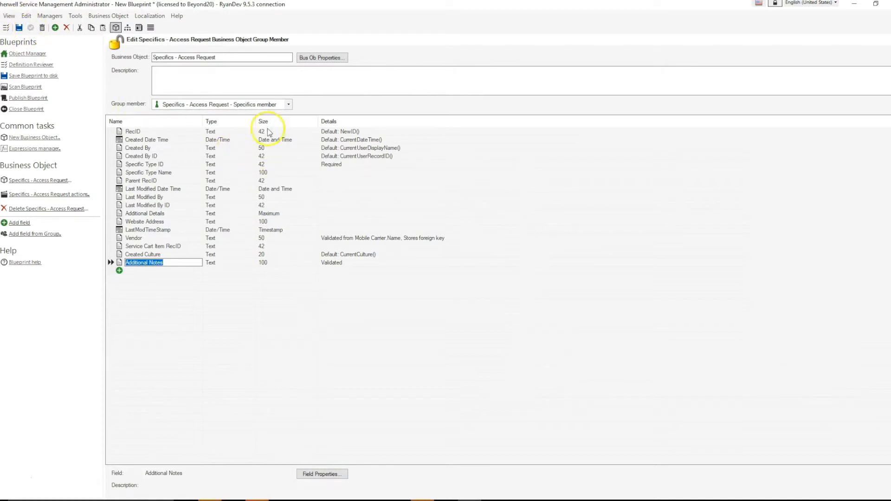
View the Backup/Restore member, then switch to the Specifics group leader with Additional Notes validated at size 100.
left_click(288, 104)
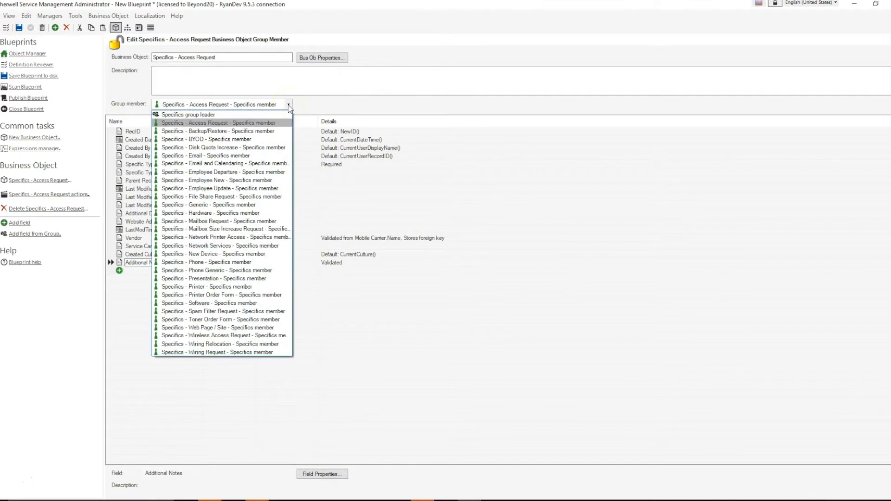
left_click(218, 131)
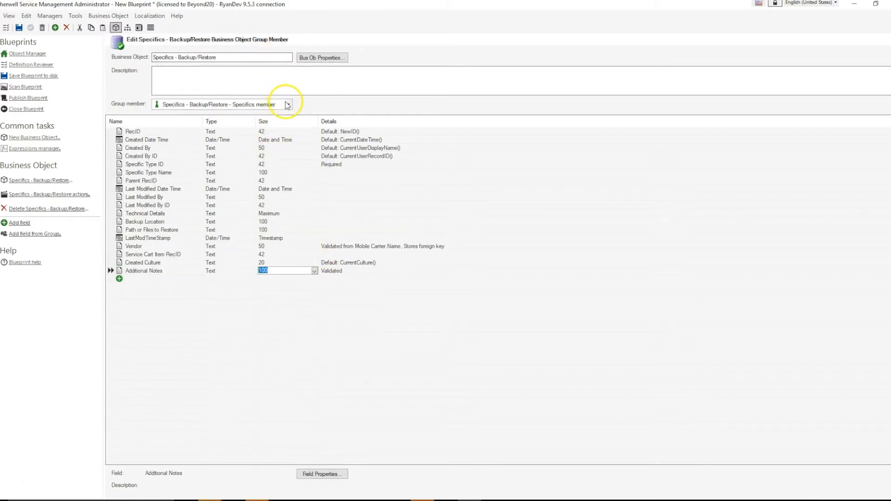
left_click(287, 104)
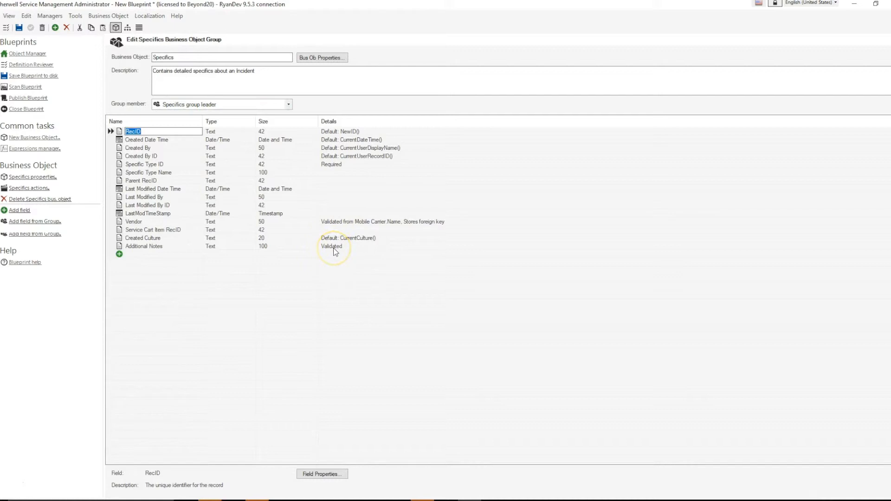
mouse_move(335, 251)
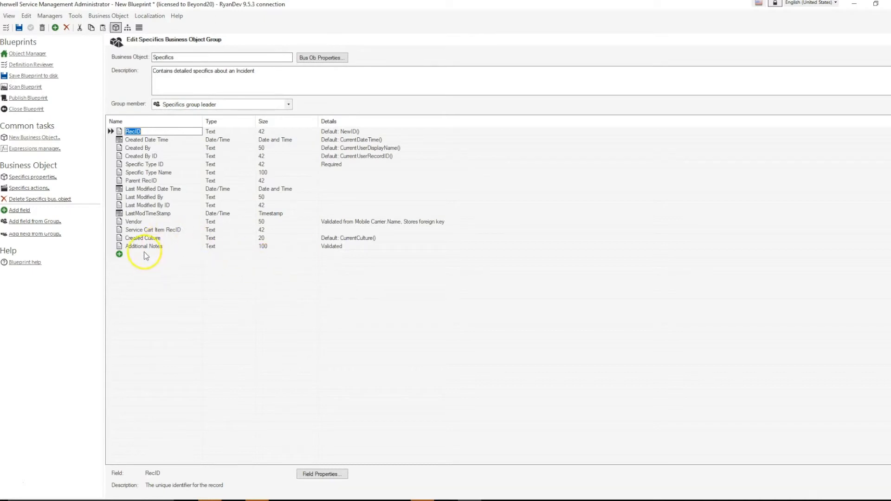
mouse_move(341, 253)
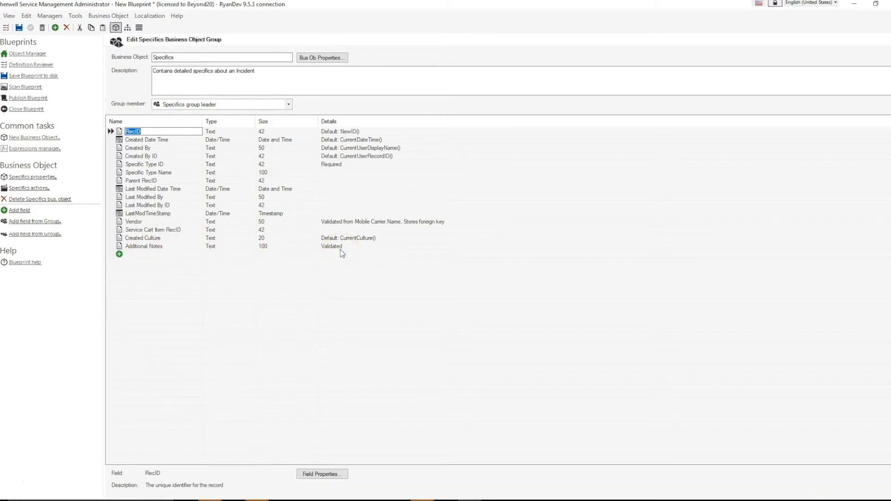
mouse_move(229, 256)
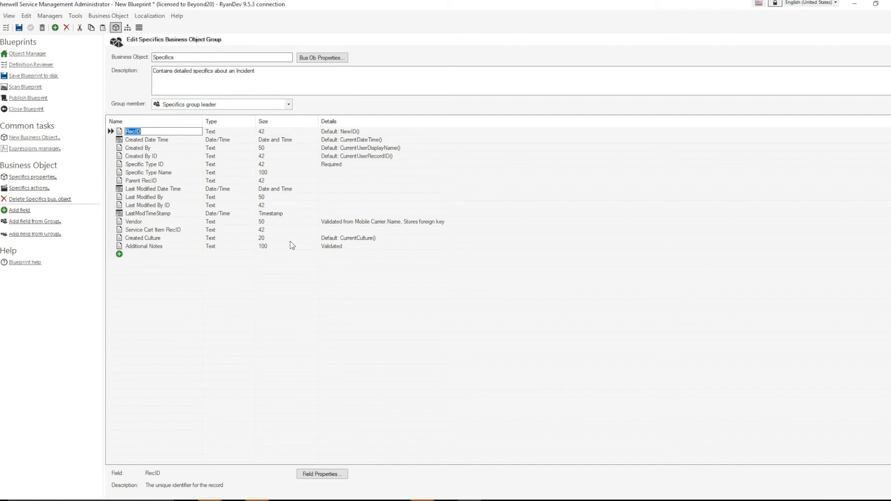
mouse_move(335, 254)
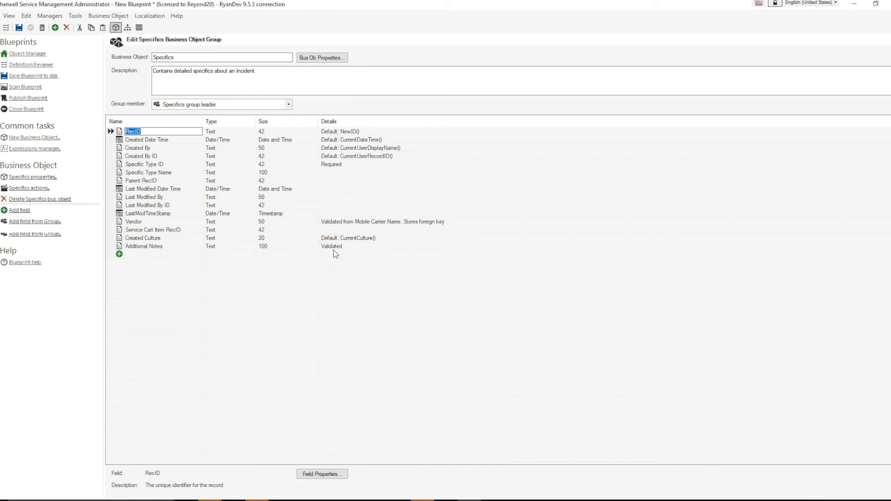